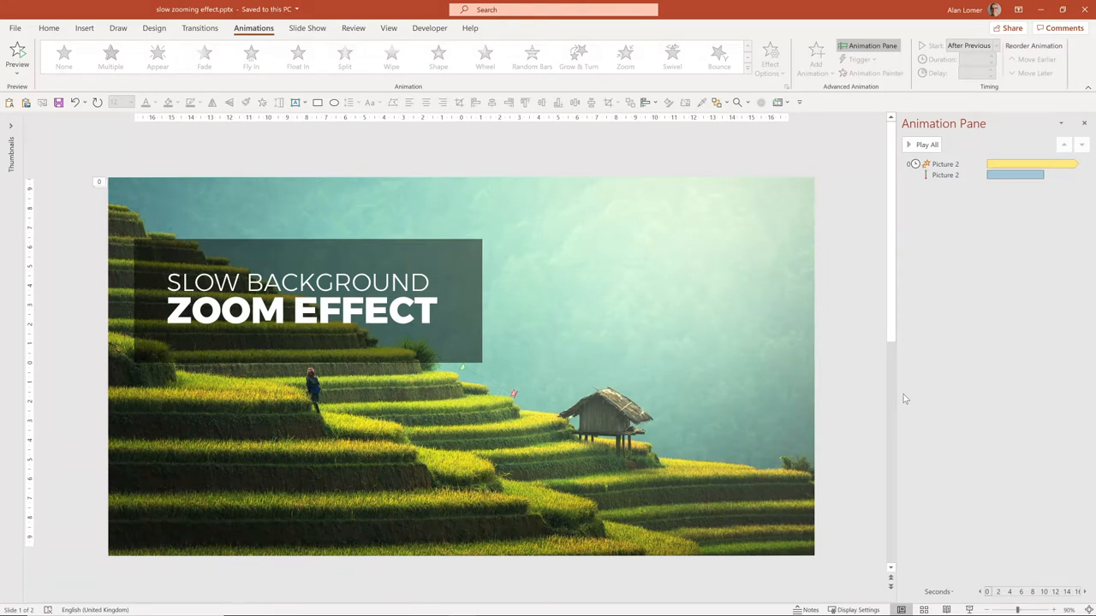
Step: Go to slide 2, which holds only the rice-terrace landscape photo
click(204, 55)
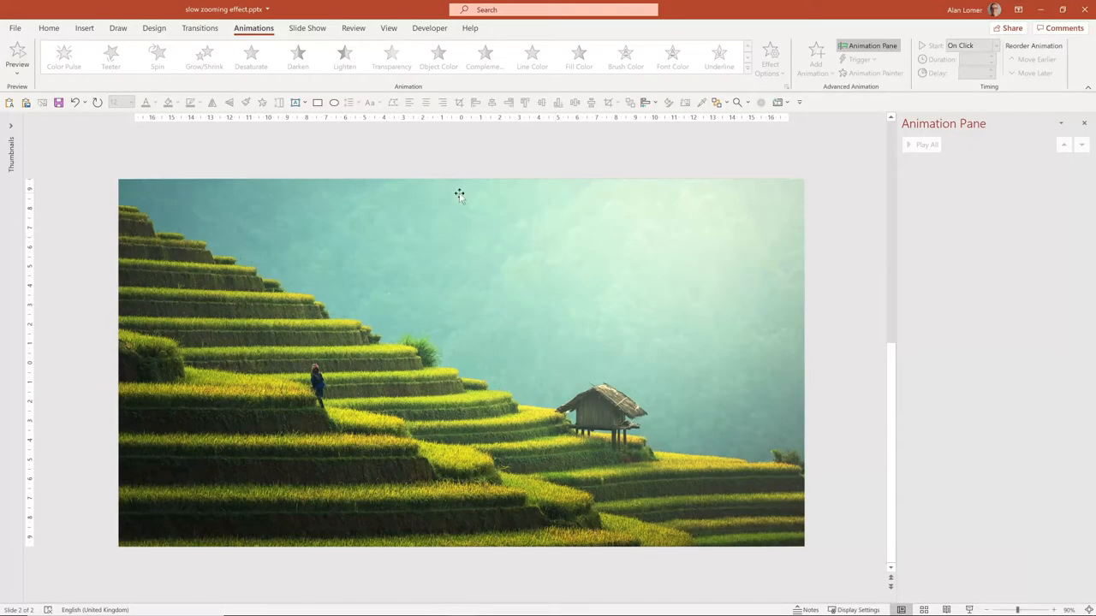
Step: Give the landscape photo a Grow/Shrink emphasis animation and bring up its effect settings
click(461, 363)
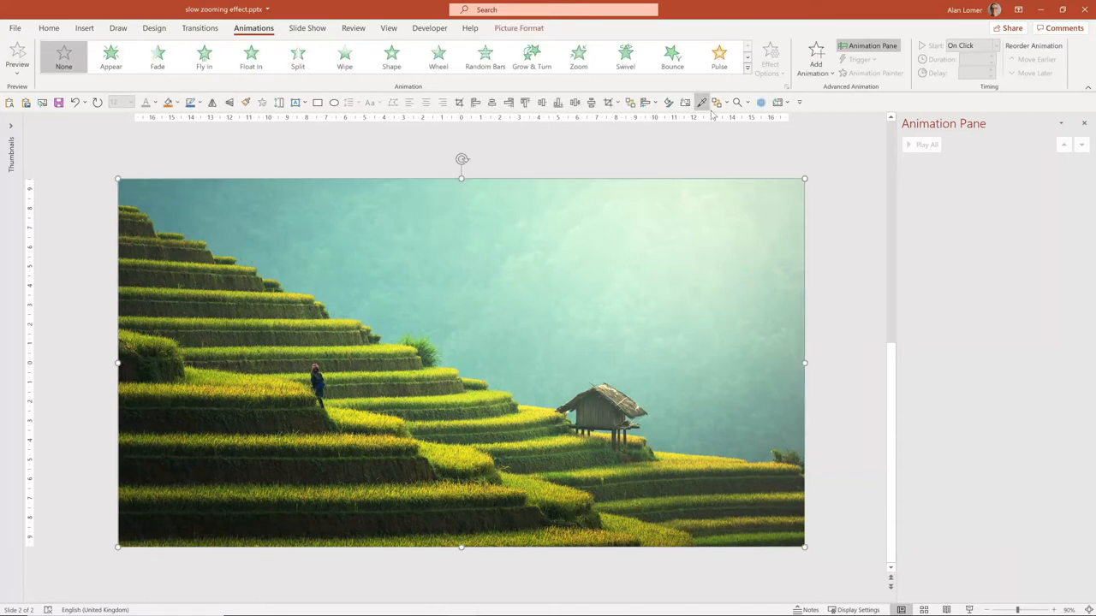
click(746, 68)
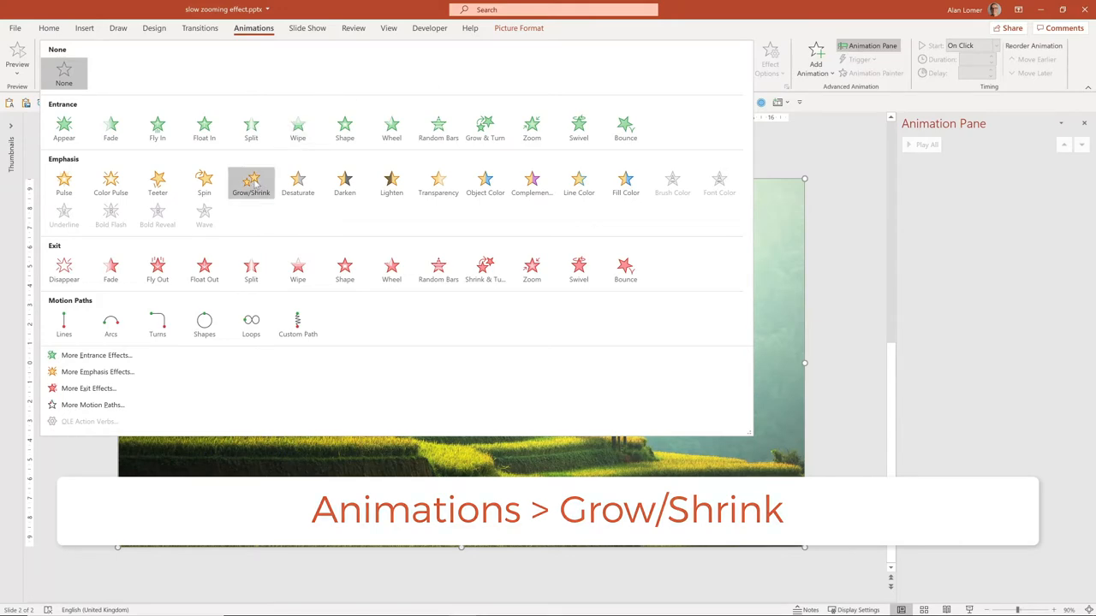
click(250, 181)
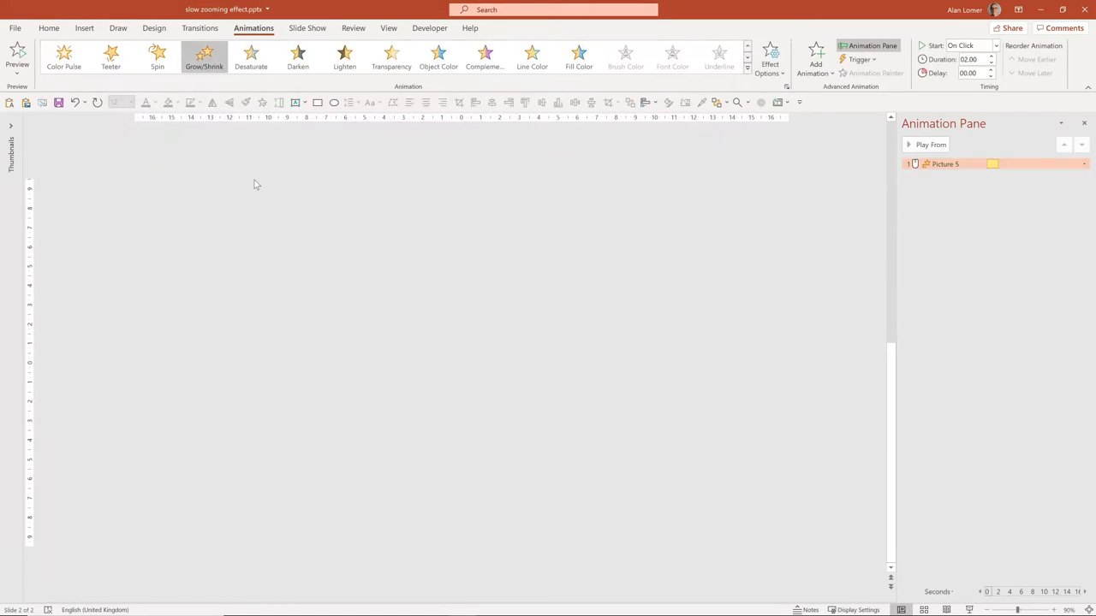
click(929, 144)
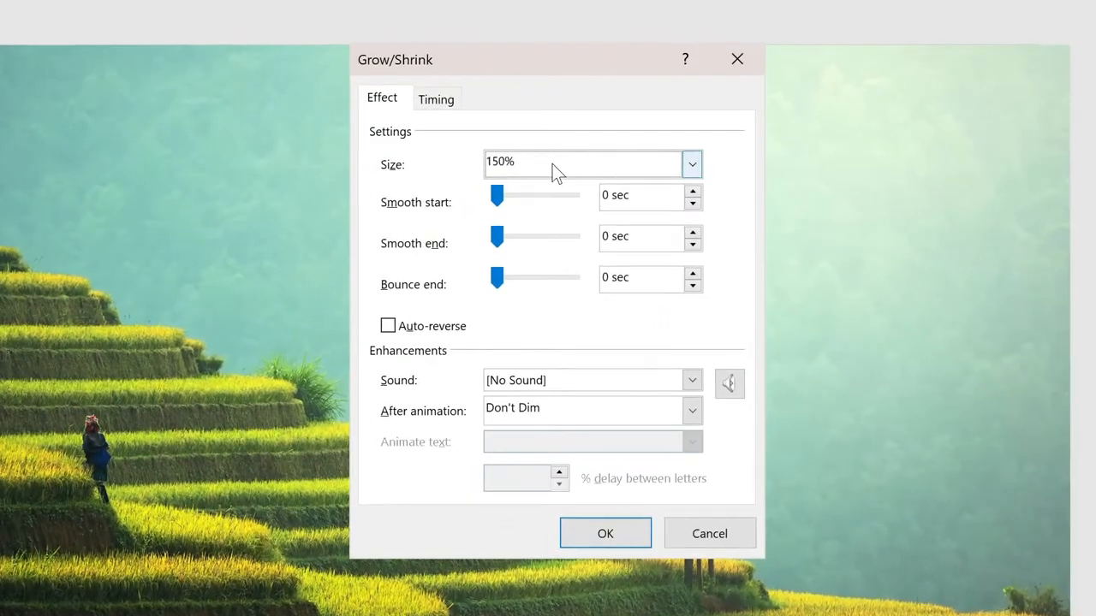
Step: Try a custom zoom size of 130 and set Smooth end to about 9.2 seconds
click(692, 164)
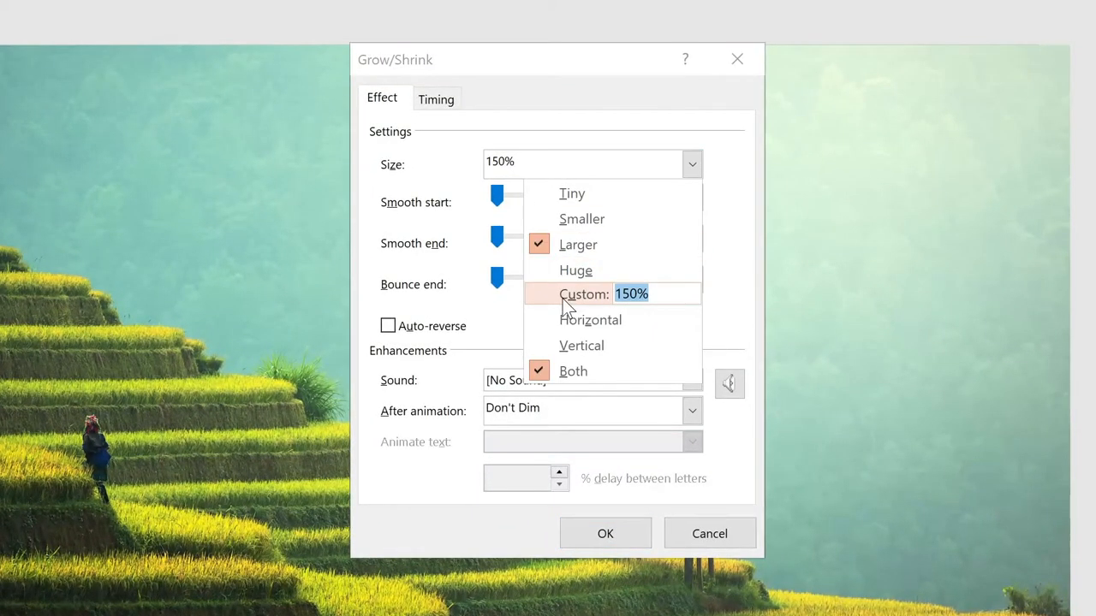
text(130)
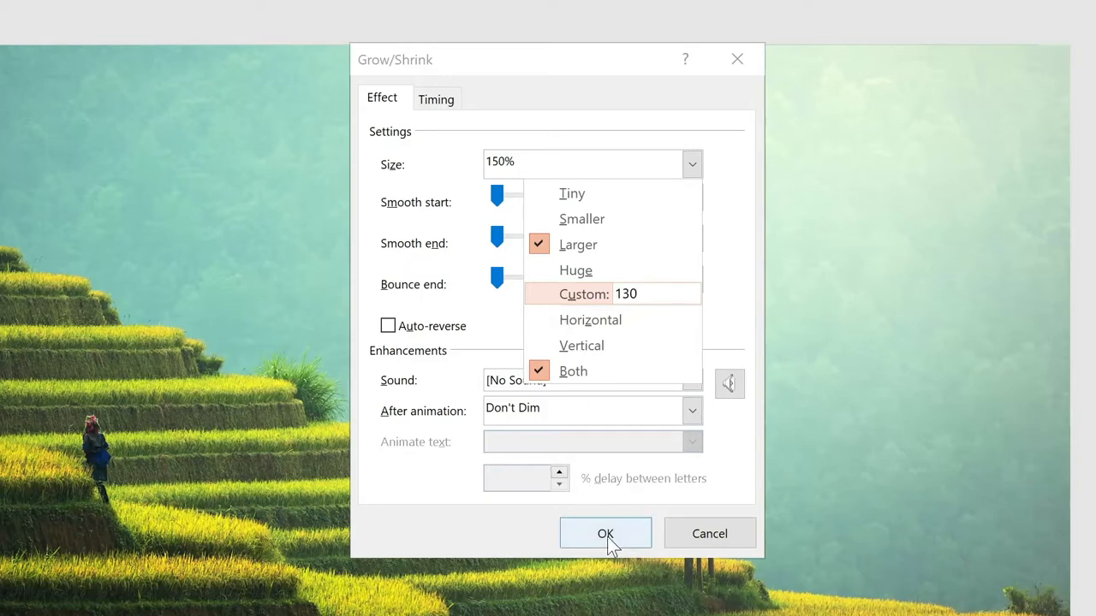
click(637, 294)
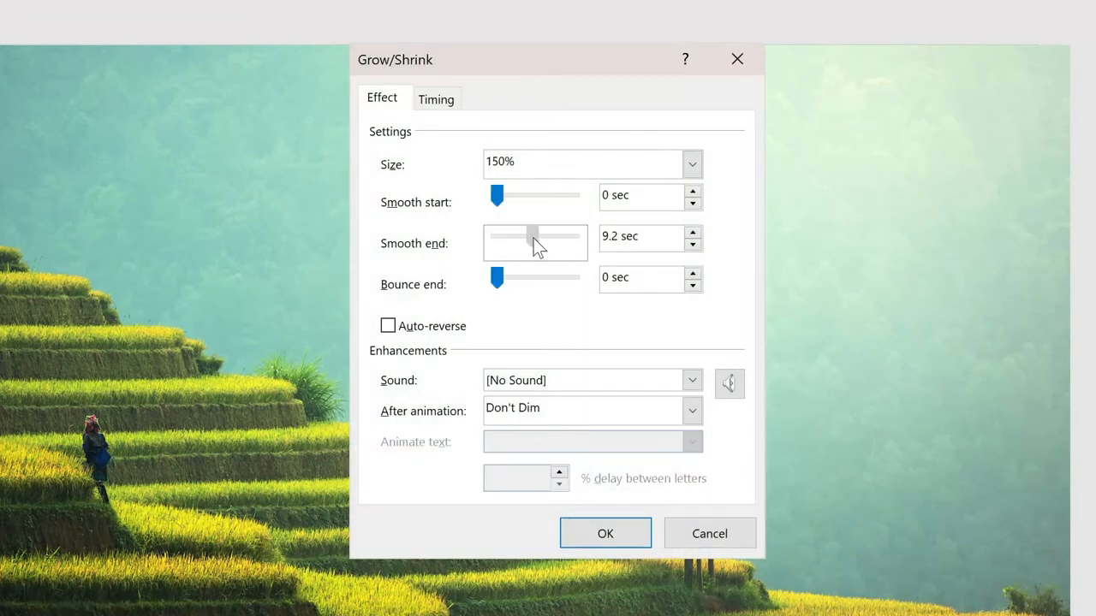
drag(531, 237, 534, 236)
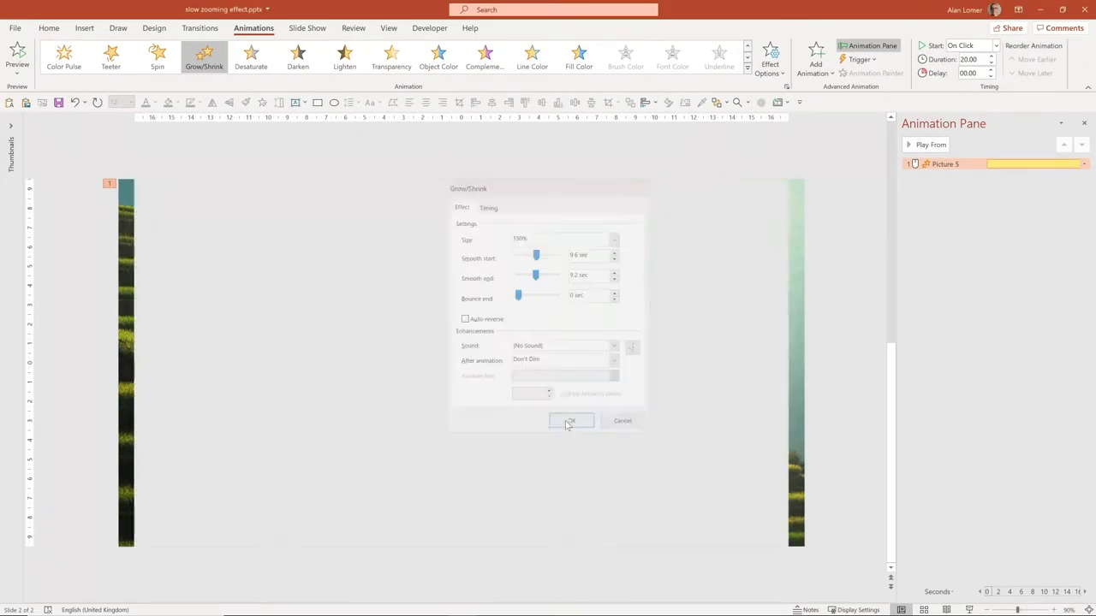
Step: Confirm the zoom settings and set the animation to start With Previous
click(569, 421)
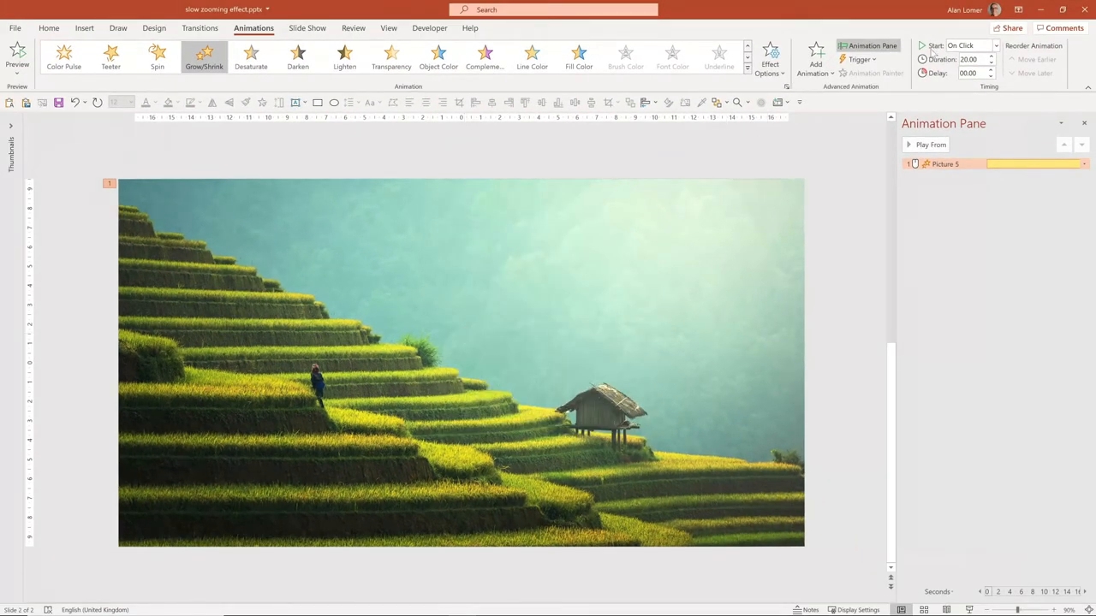
click(997, 44)
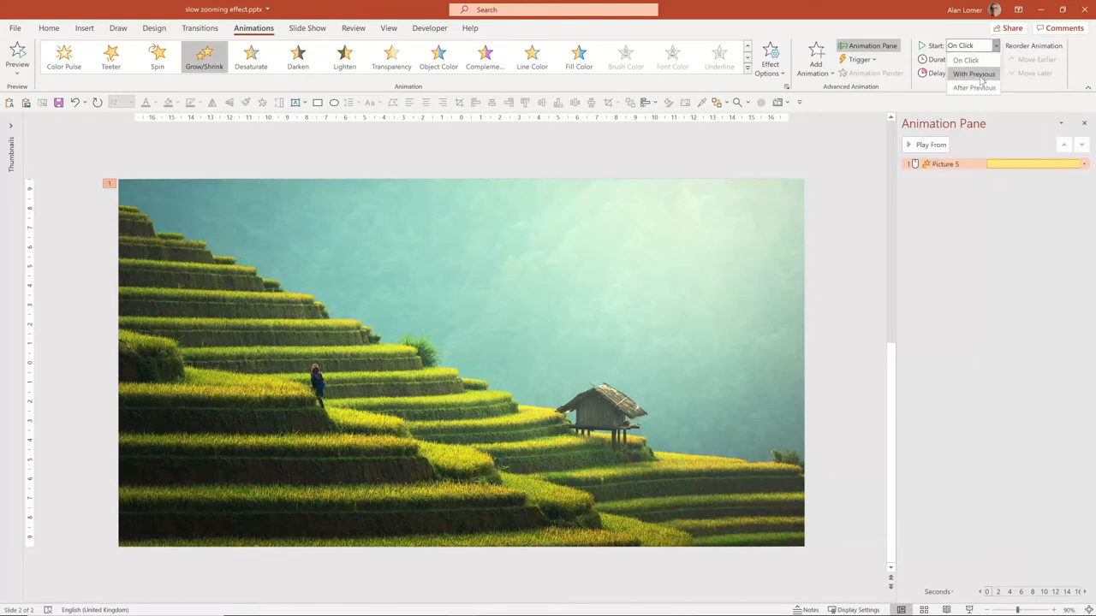
click(973, 72)
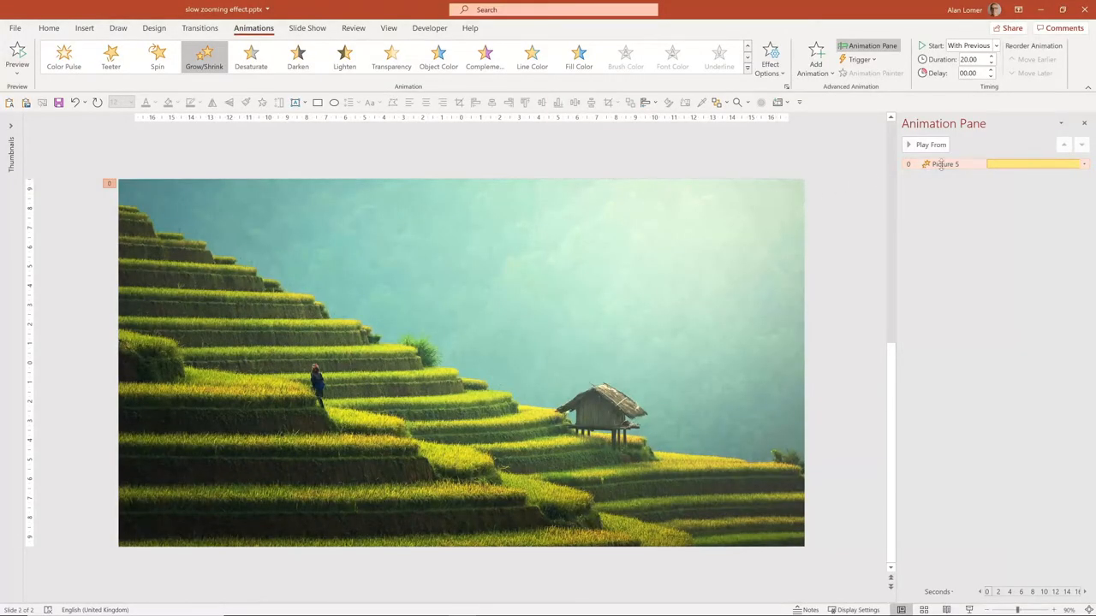
mouse_move(946, 165)
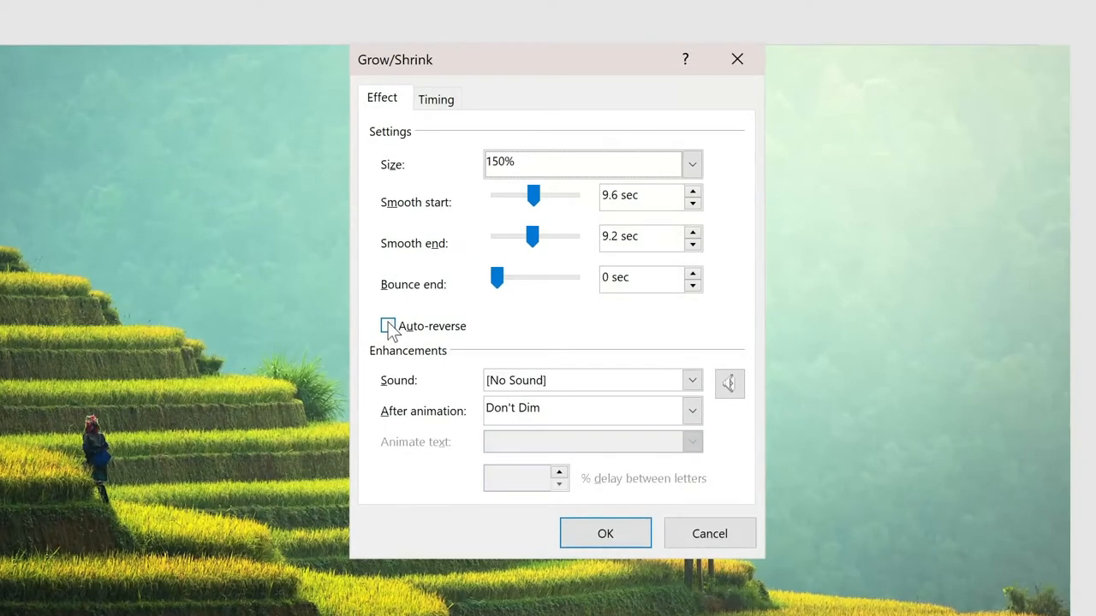
Step: Turn on Auto-reverse for the Grow/Shrink effect and confirm
click(387, 325)
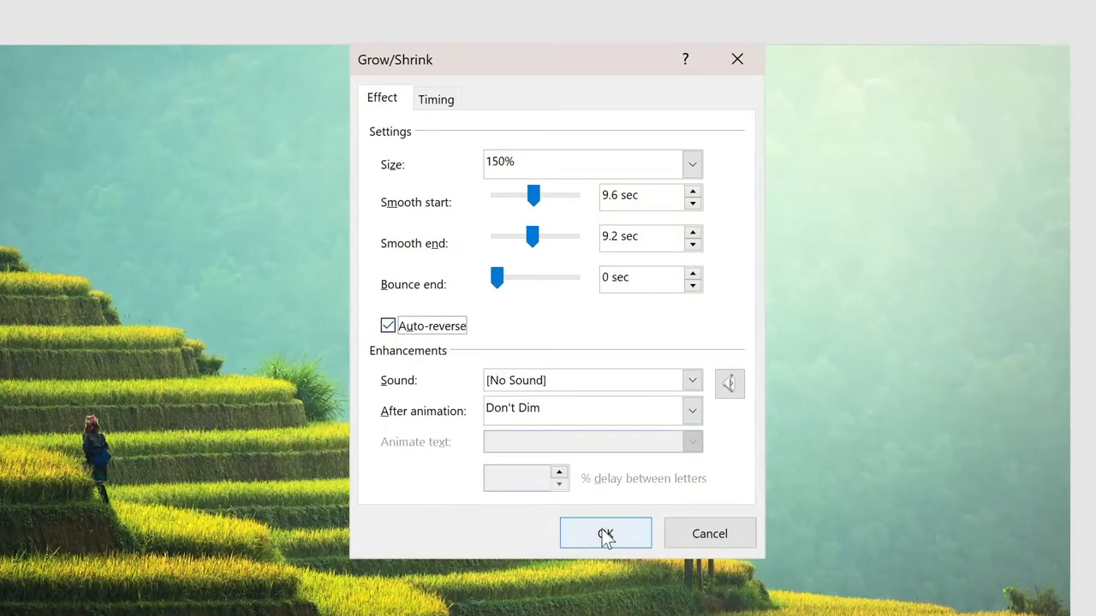
click(606, 534)
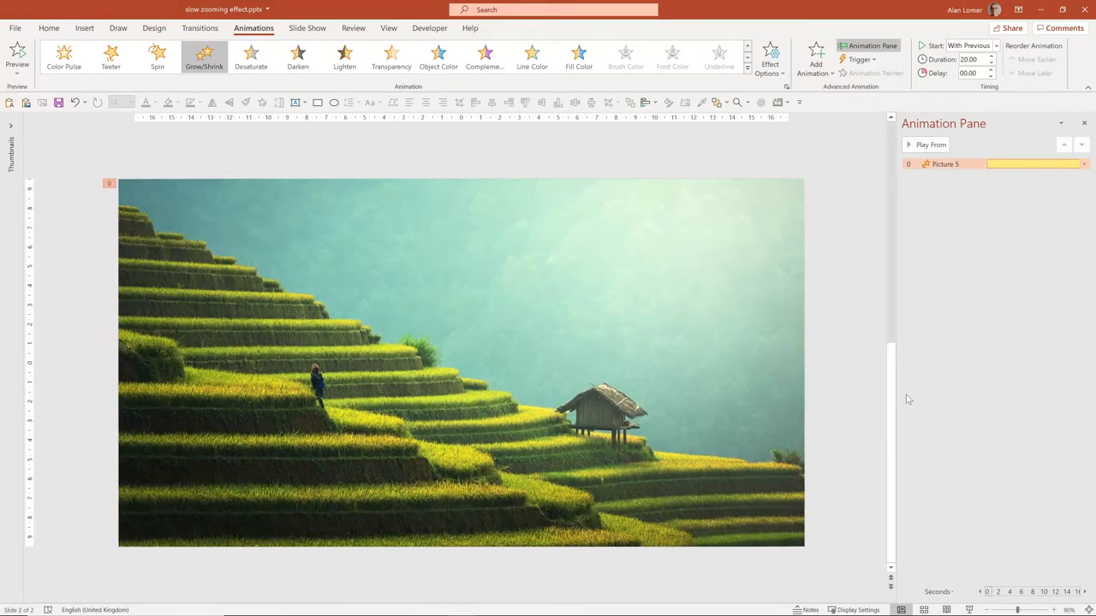
mouse_move(603, 431)
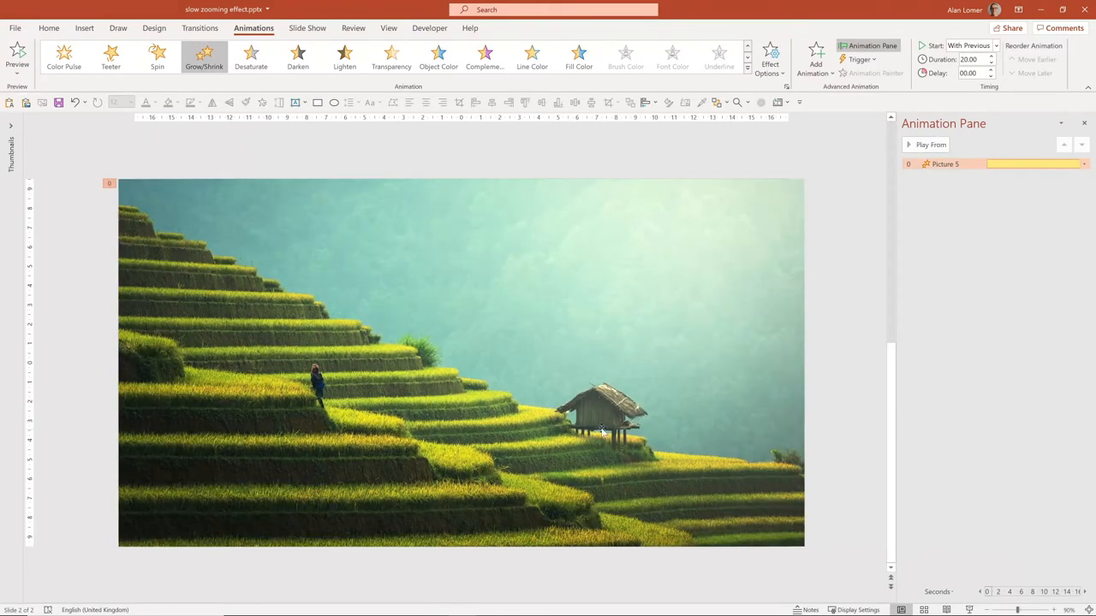
mouse_move(599, 419)
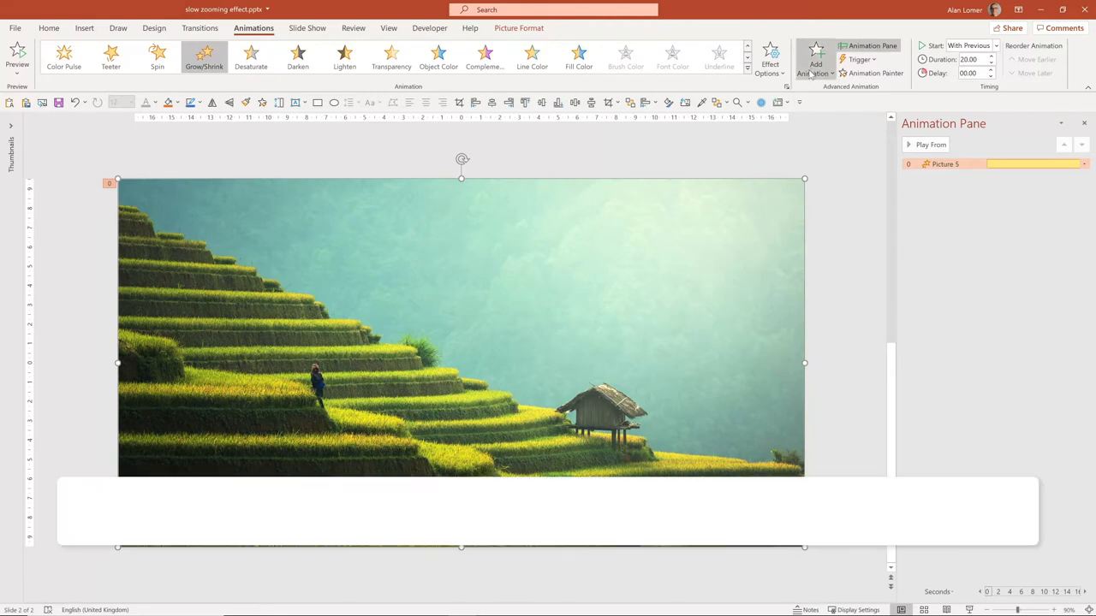
Step: Add a Lines motion path to the photo as a second animation
click(815, 64)
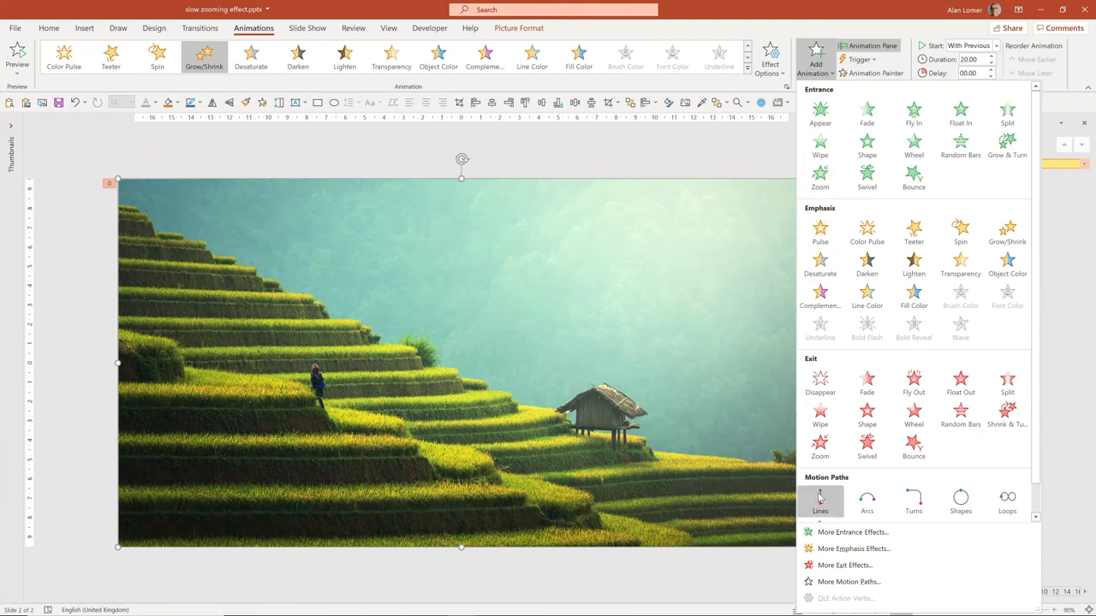
click(819, 500)
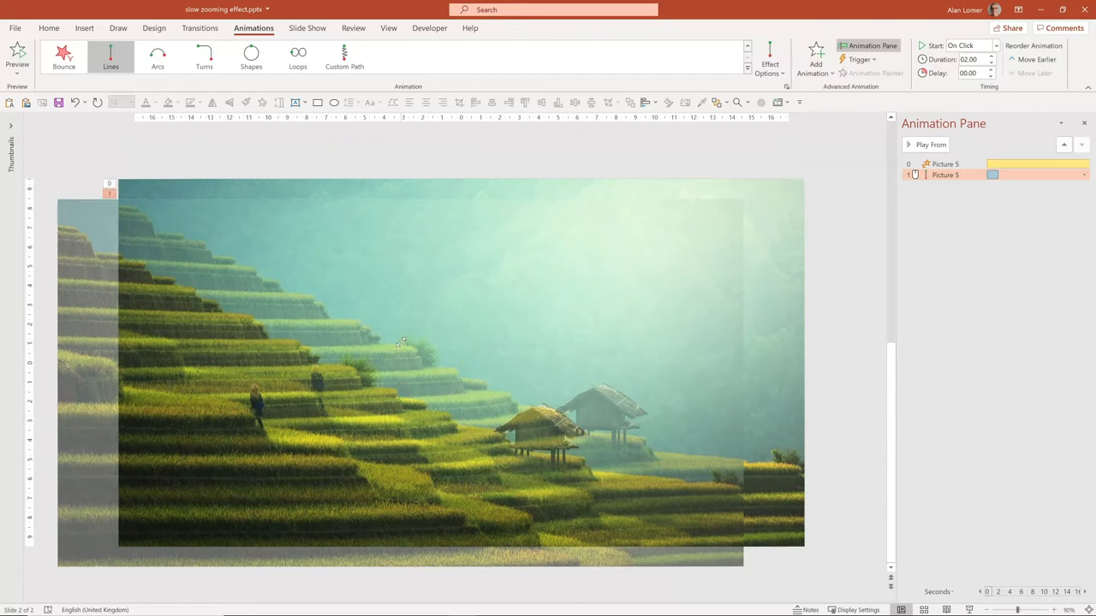
mouse_move(733, 204)
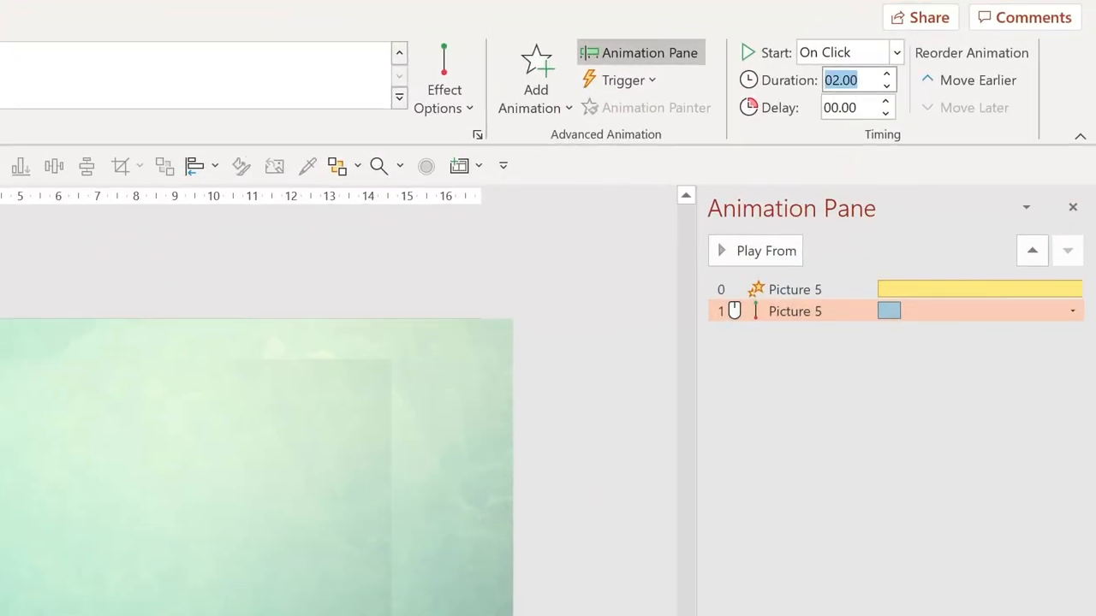
mouse_move(840, 80)
text(20)
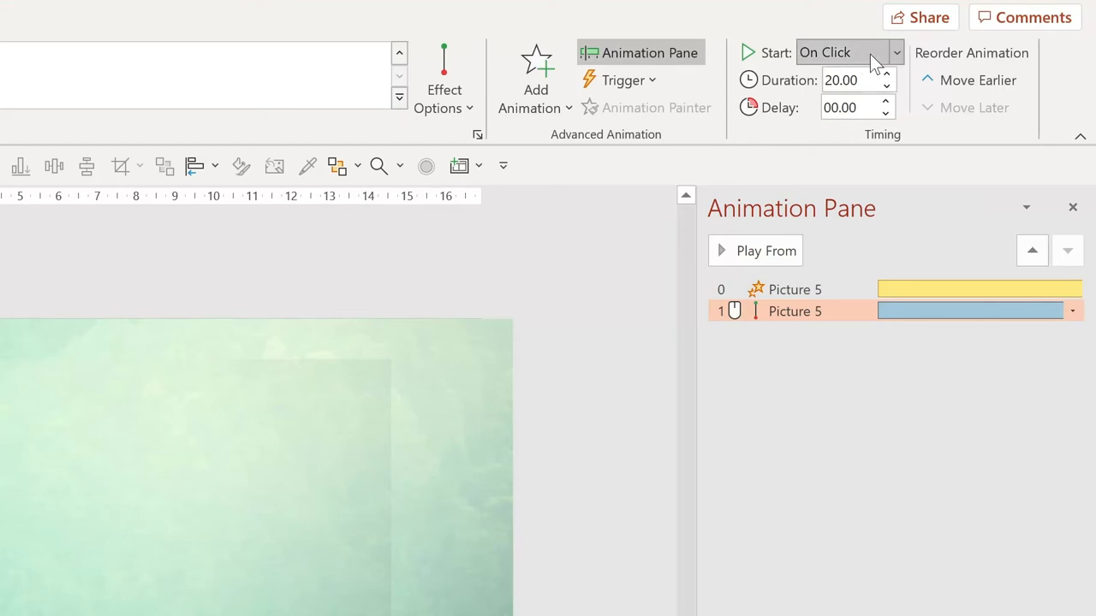
Step: Set the motion-path pan to start With Previous alongside the zoom
click(896, 52)
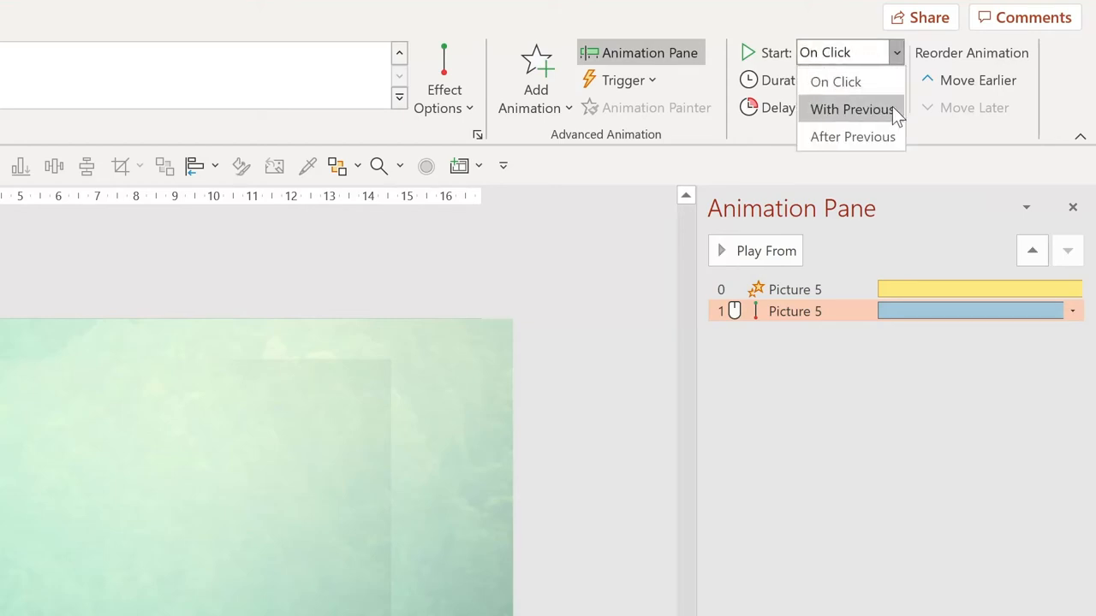
click(852, 110)
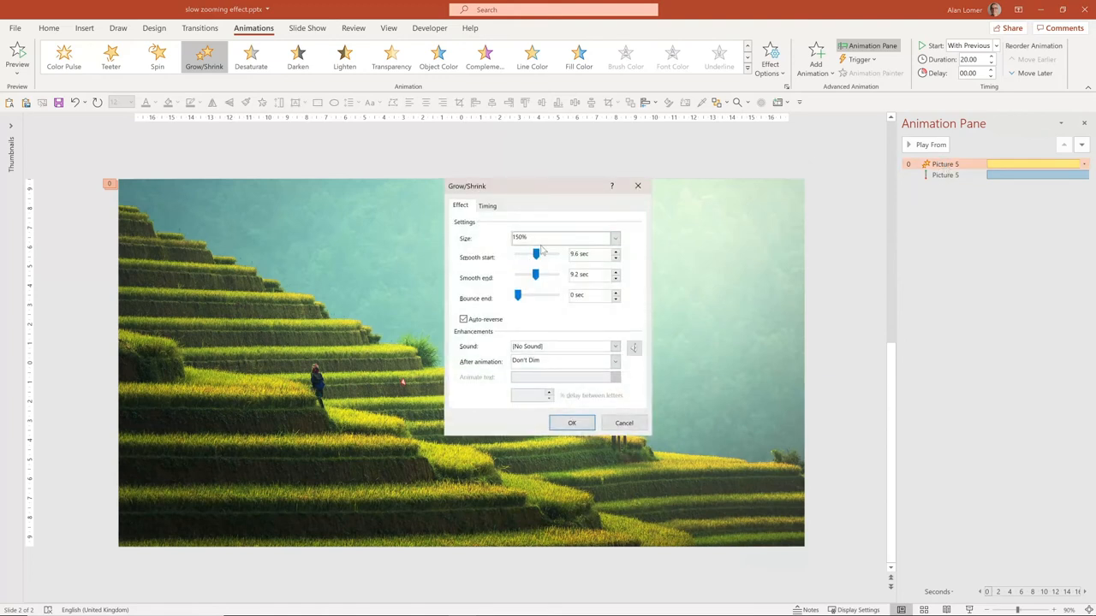
Step: Set a custom Grow/Shrink size of 115% and confirm
click(615, 238)
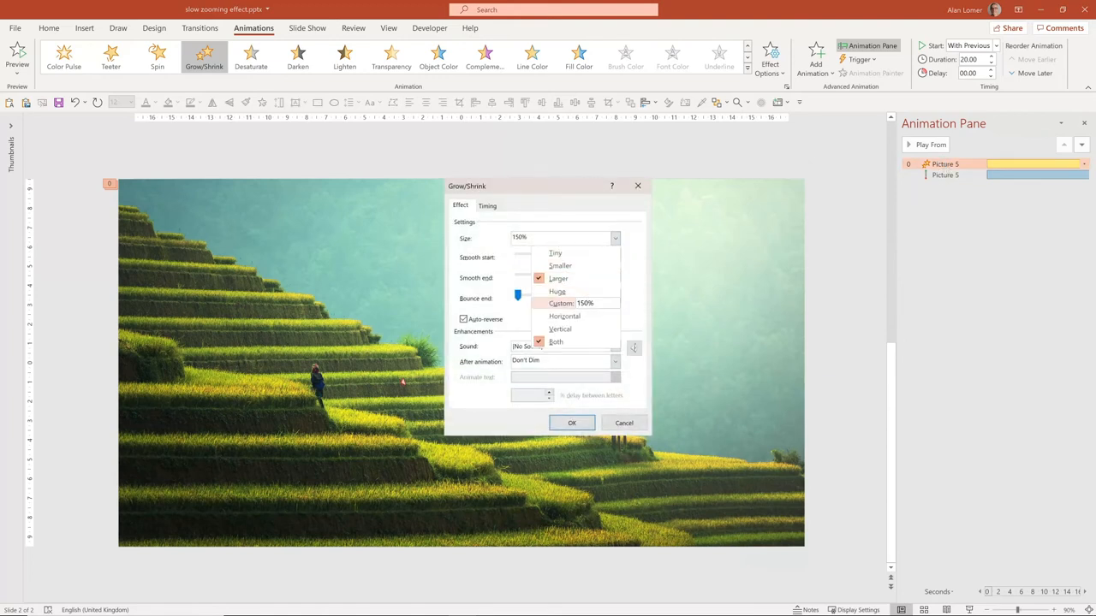
text(115)
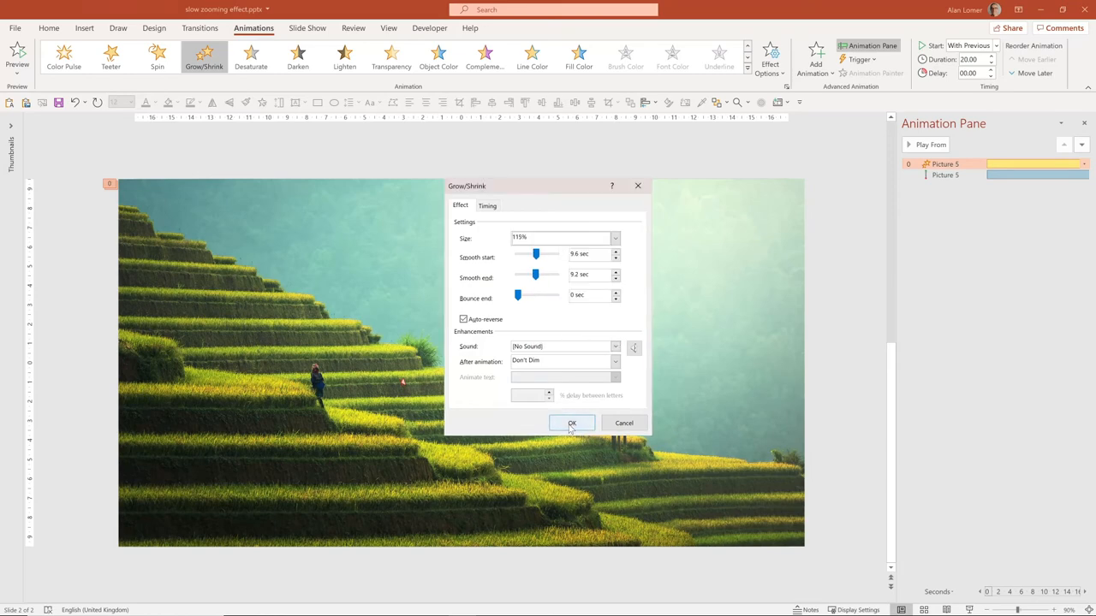
click(572, 422)
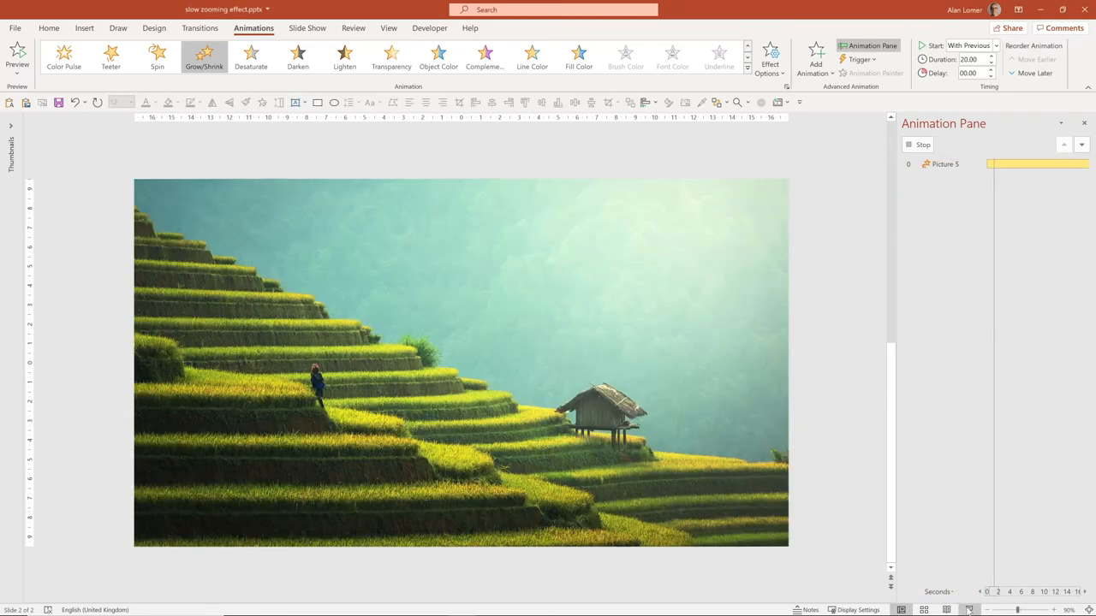